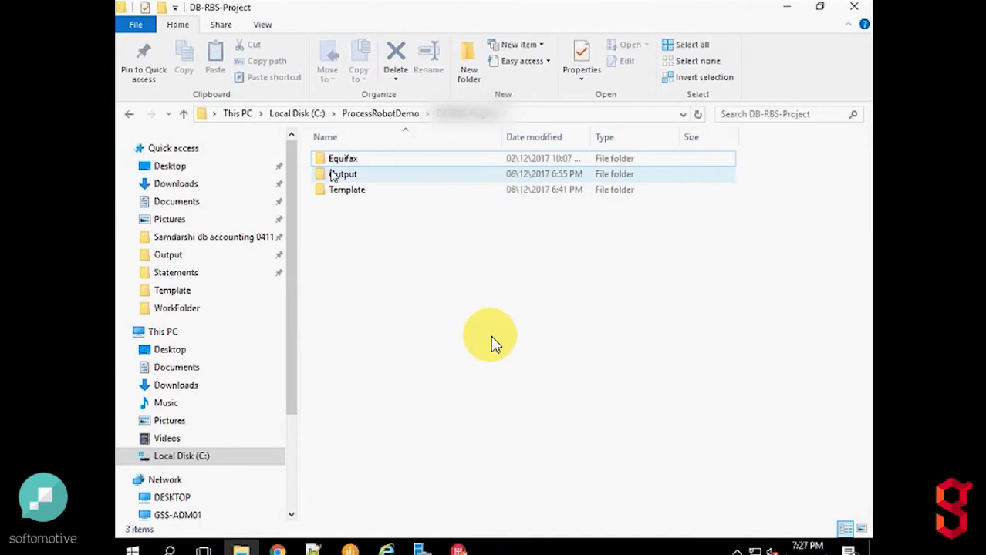
{"action": "mouse_move", "coordinate": [343, 158]}
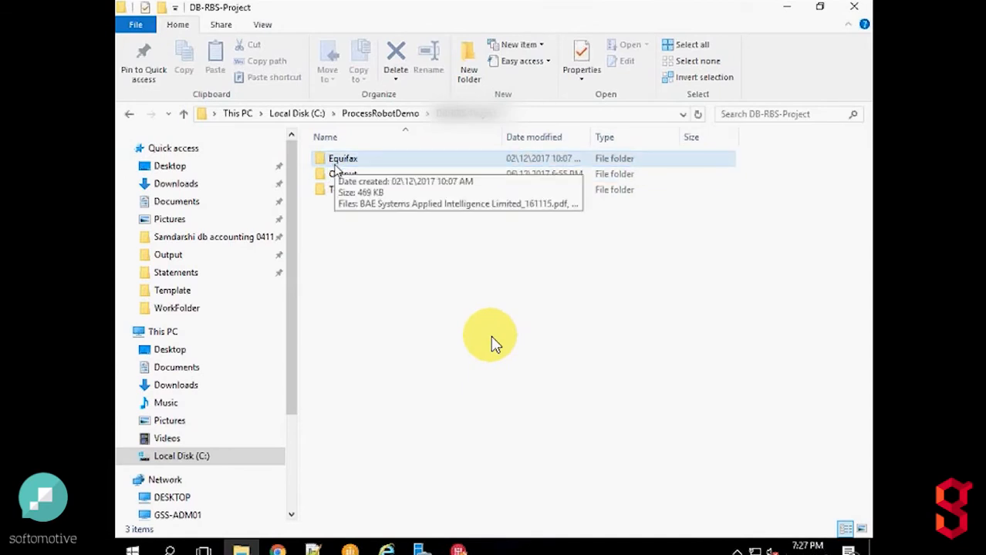
{"action": "mouse_move", "coordinate": [351, 269]}
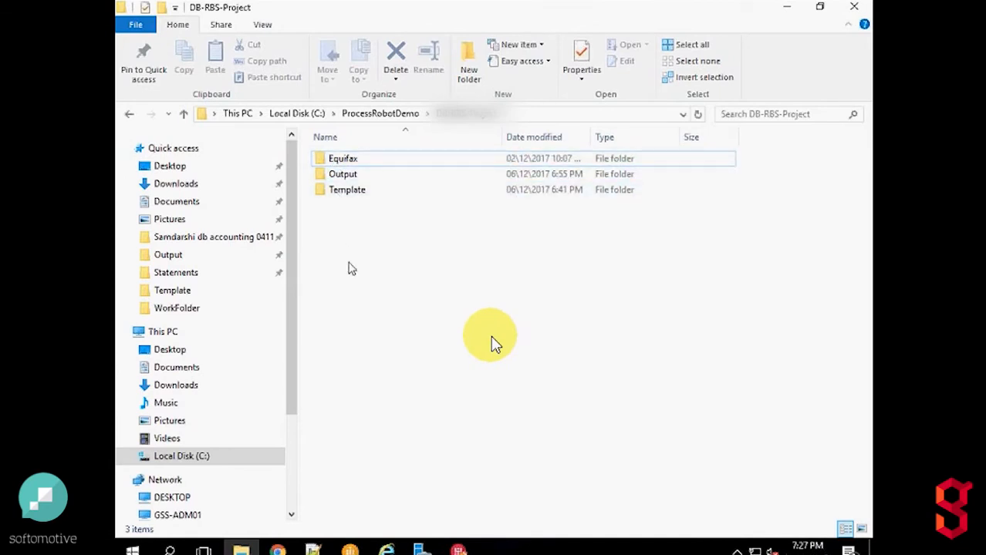
{"action": "mouse_move", "coordinate": [355, 246]}
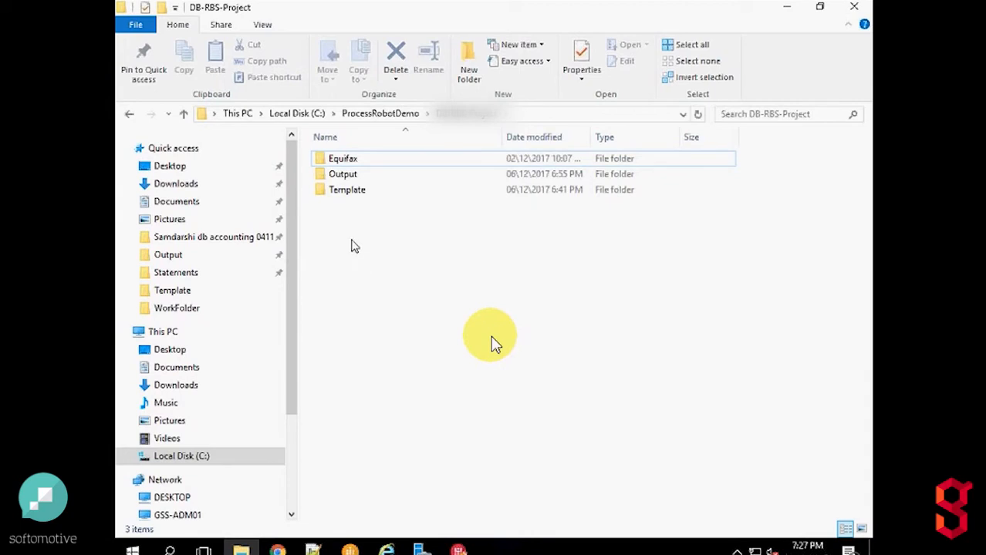
Step: Open the Equifax folder to view its two sample PDF files
{"action": "left_click", "coordinate": [343, 158]}
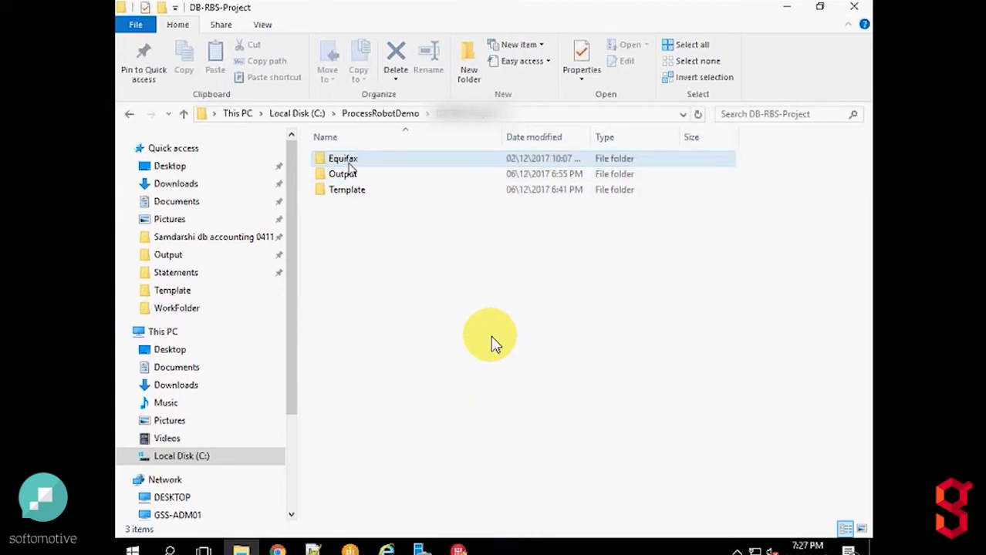
{"action": "double_click", "coordinate": [343, 158]}
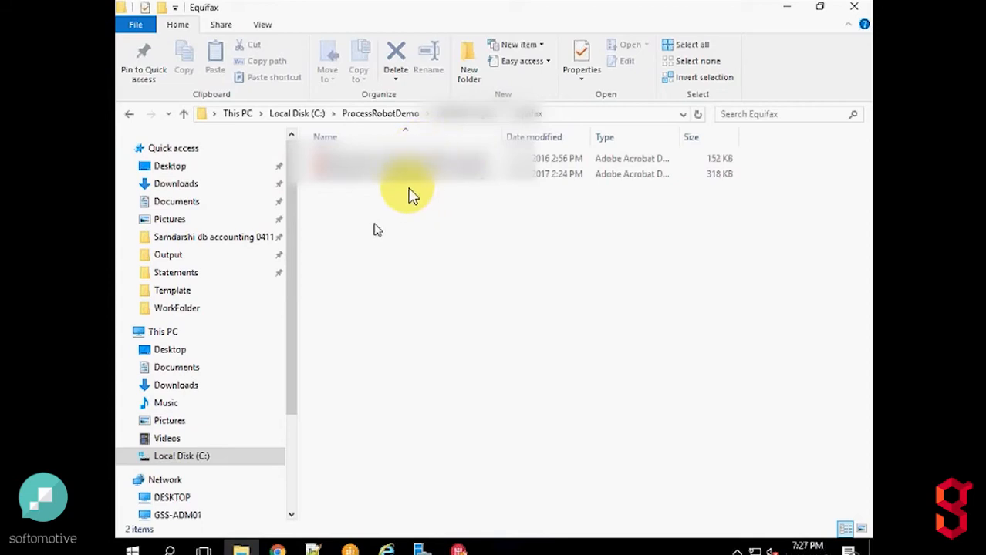
{"action": "mouse_move", "coordinate": [443, 268]}
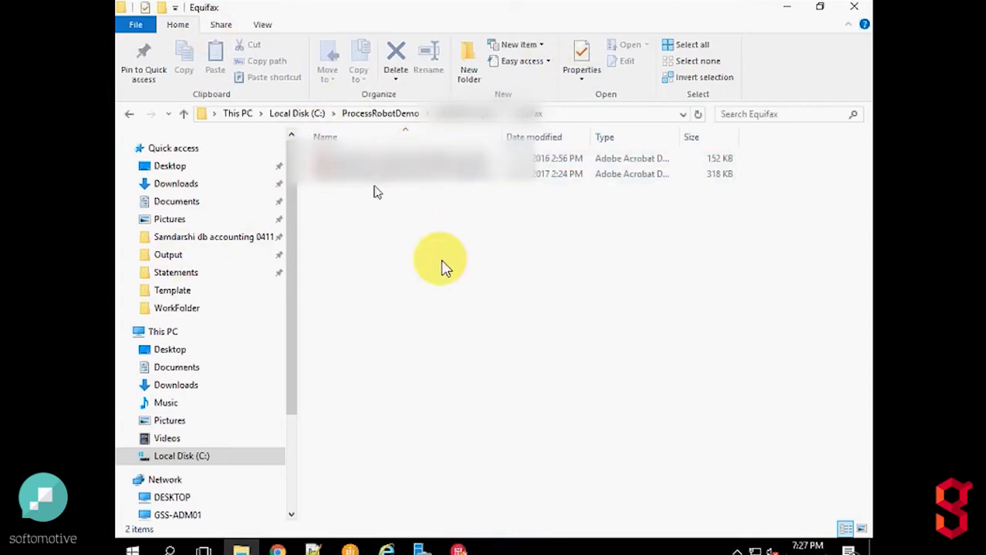
{"action": "mouse_move", "coordinate": [386, 196]}
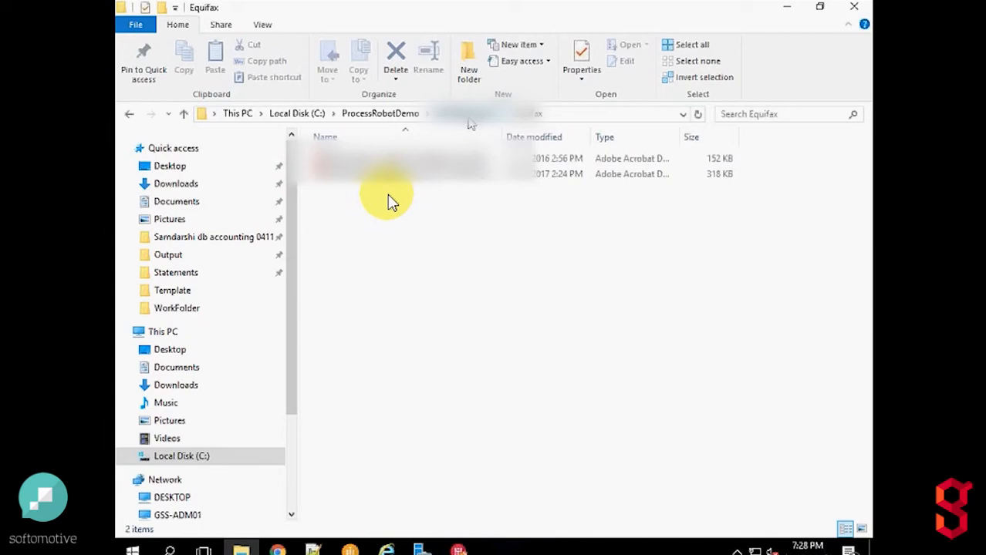
Step: Open the Output folder from the navigation pane and confirm it is empty
{"action": "left_click", "coordinate": [167, 254]}
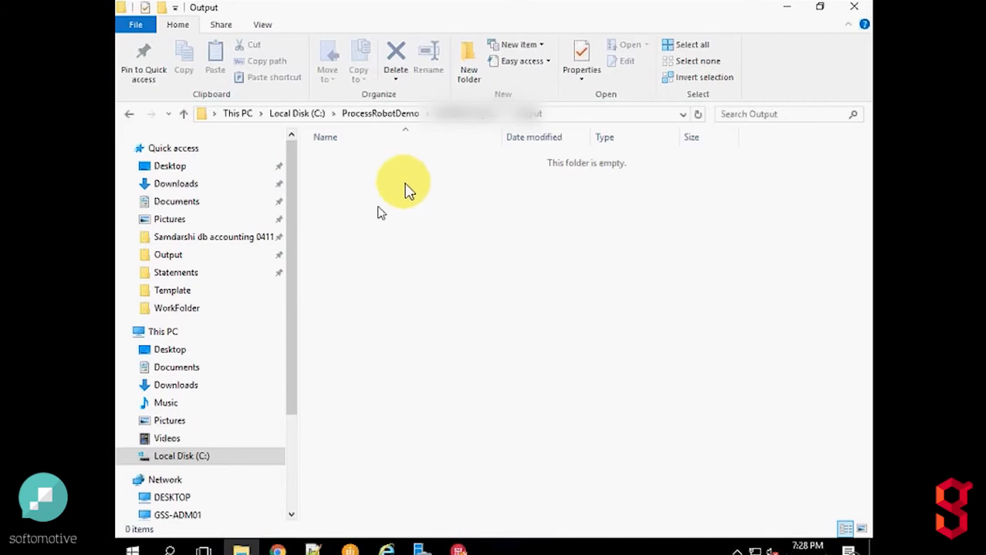
{"action": "mouse_move", "coordinate": [386, 210]}
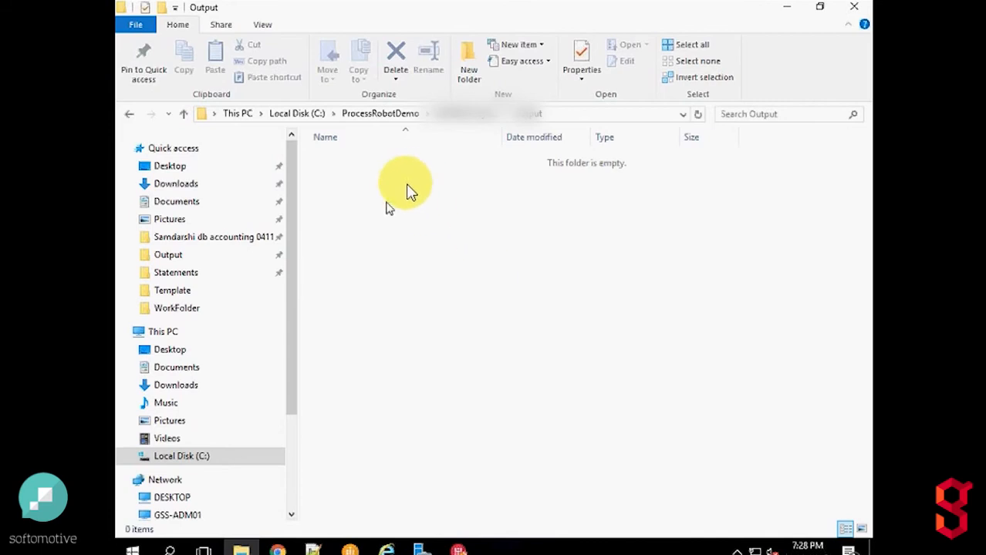
{"action": "mouse_move", "coordinate": [444, 187]}
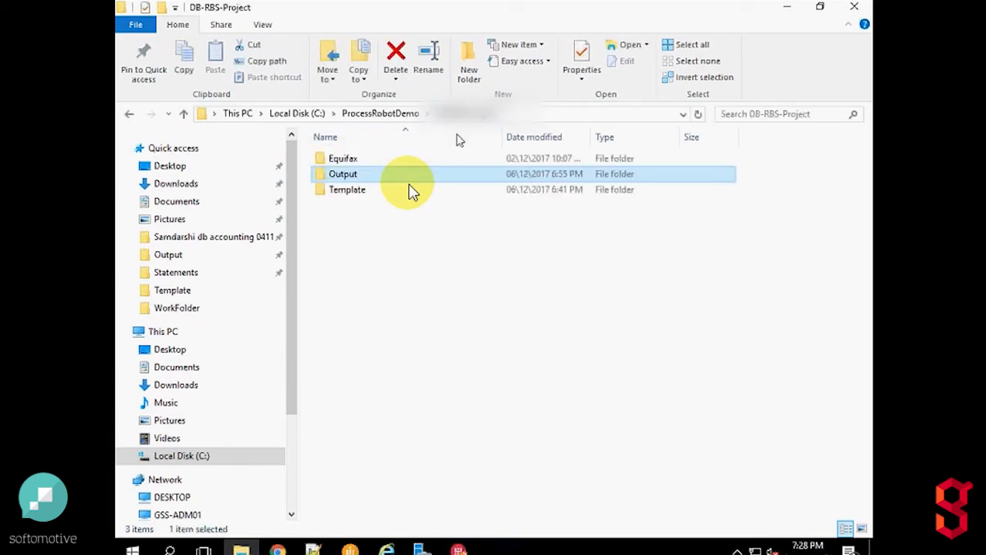
Step: Go into the Template folder and open FHC input sheet.xlsx in Excel
{"action": "double_click", "coordinate": [343, 174]}
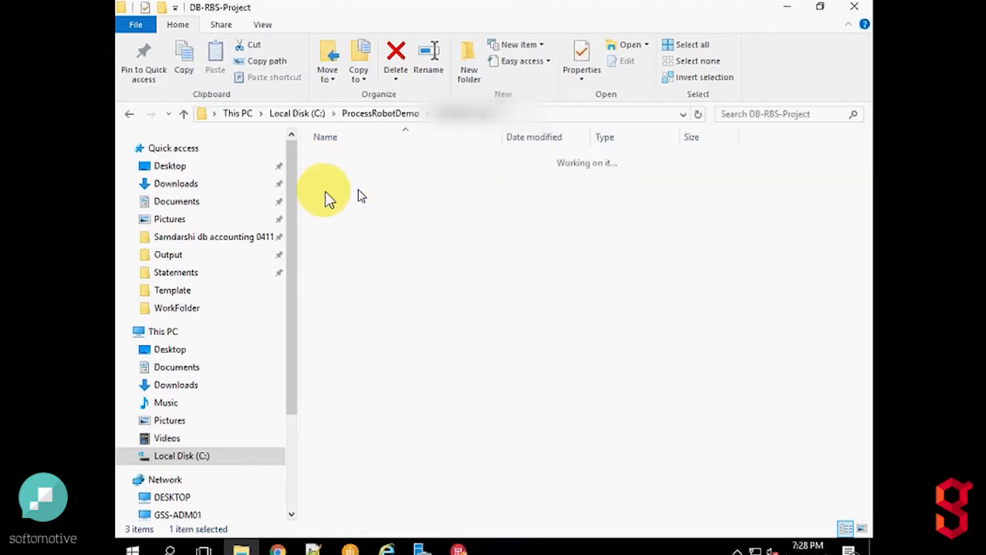
{"action": "double_click", "coordinate": [172, 290]}
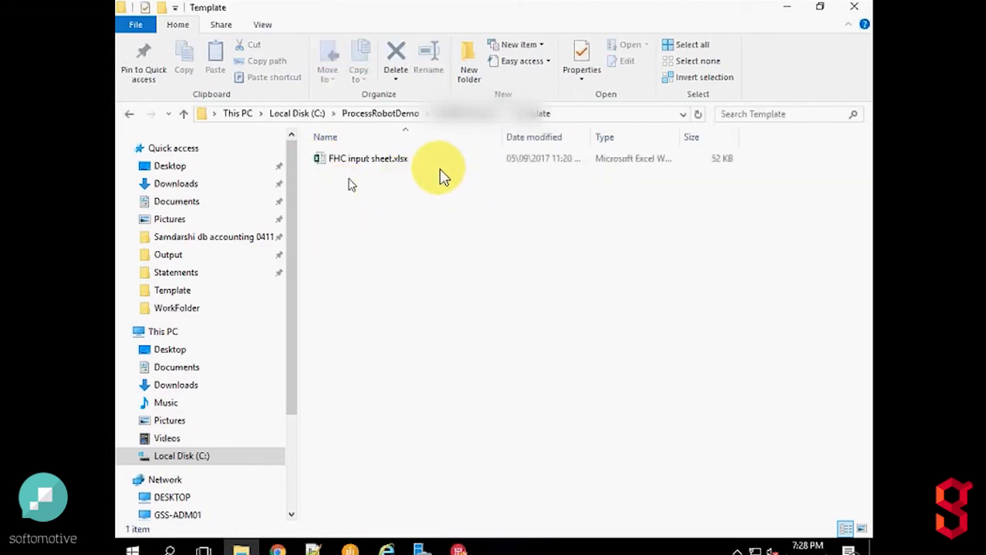
{"action": "left_click", "coordinate": [368, 159]}
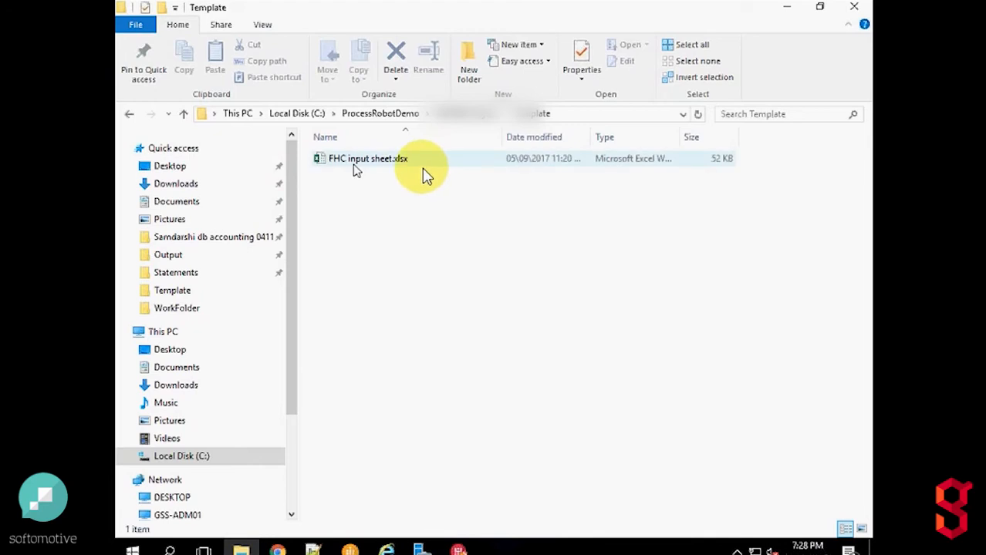
{"action": "left_click", "coordinate": [367, 158]}
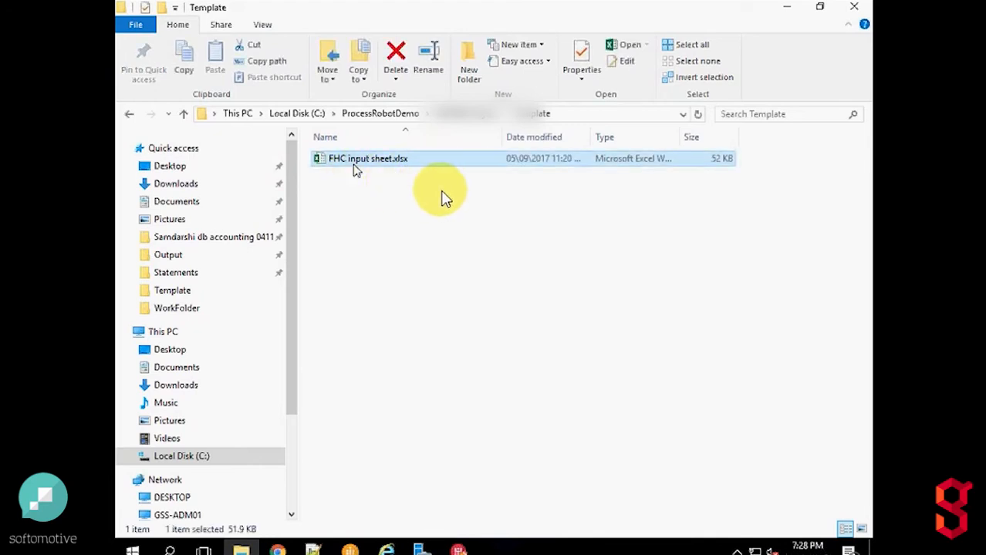
{"action": "mouse_move", "coordinate": [444, 143]}
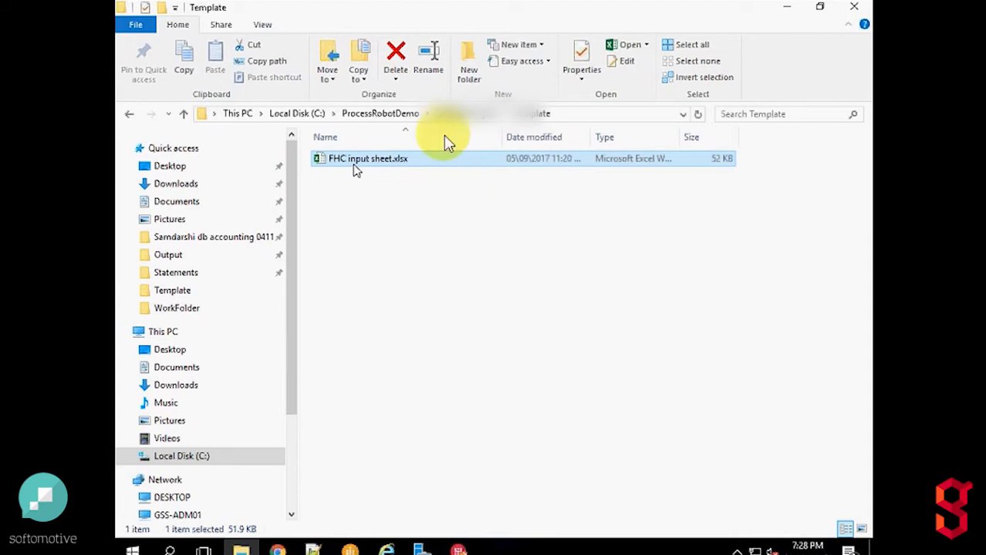
{"action": "double_click", "coordinate": [367, 158]}
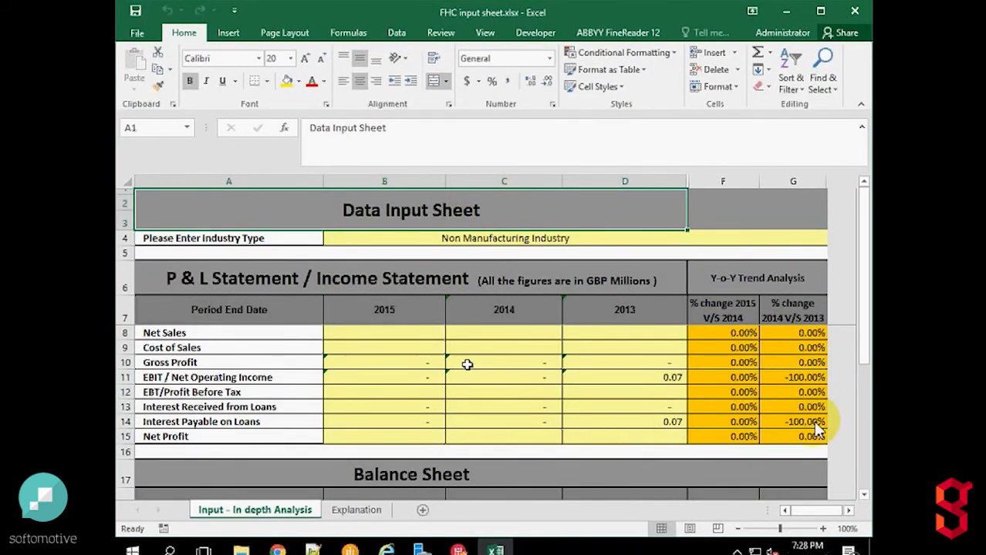
{"action": "mouse_move", "coordinate": [631, 259]}
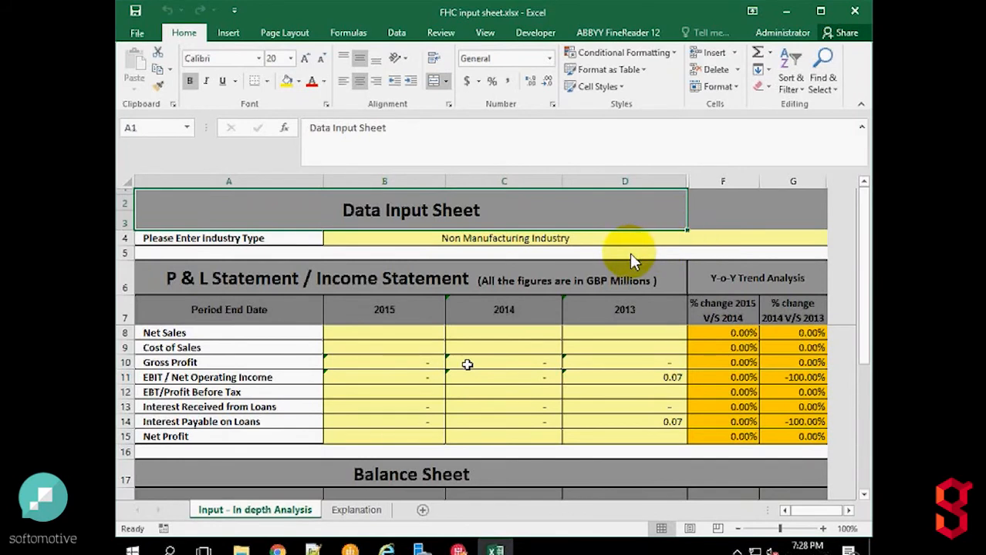
{"action": "mouse_move", "coordinate": [604, 234]}
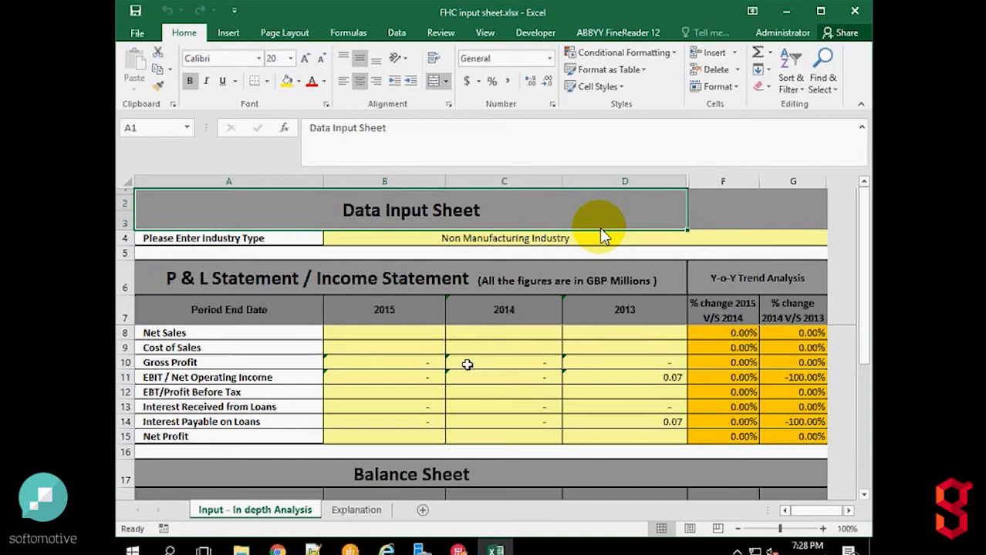
{"action": "mouse_move", "coordinate": [474, 346]}
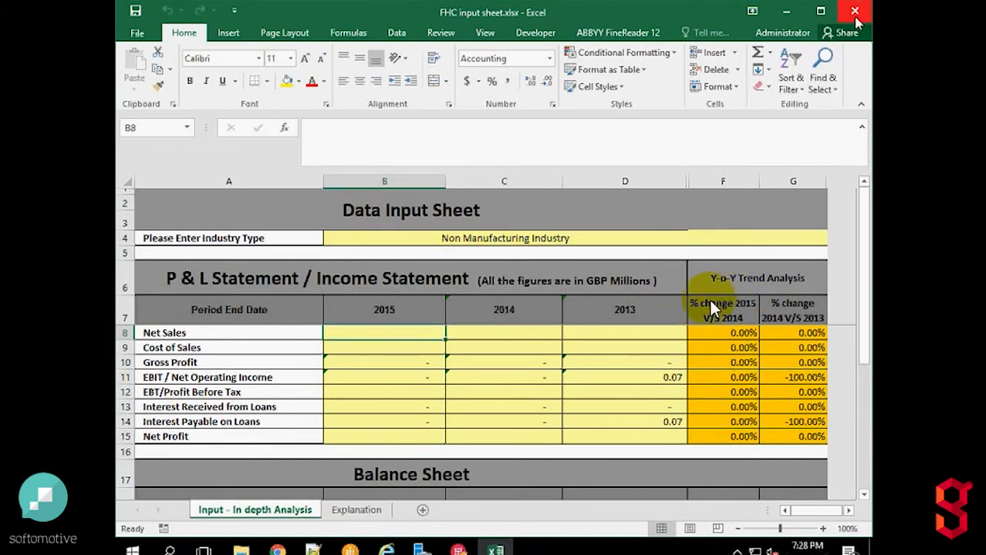
Step: Close the blank FHC input sheet workbook and exit Excel
{"action": "left_click", "coordinate": [854, 11]}
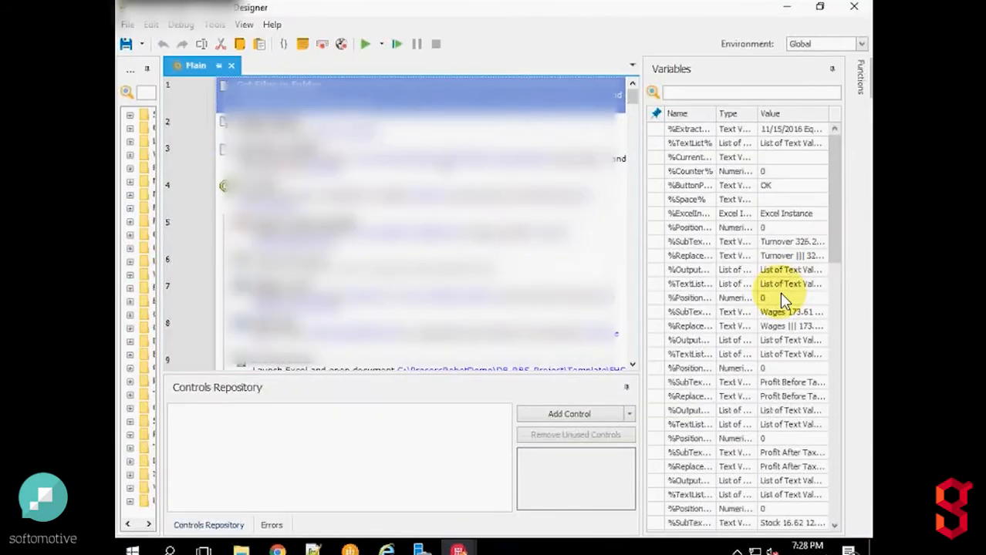
{"action": "mouse_move", "coordinate": [365, 44]}
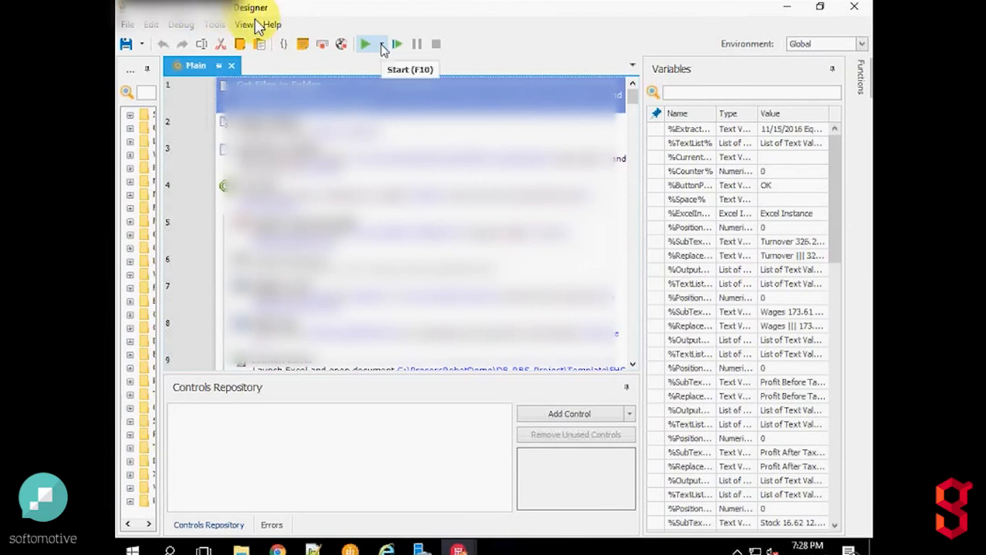
{"action": "mouse_move", "coordinate": [307, 57]}
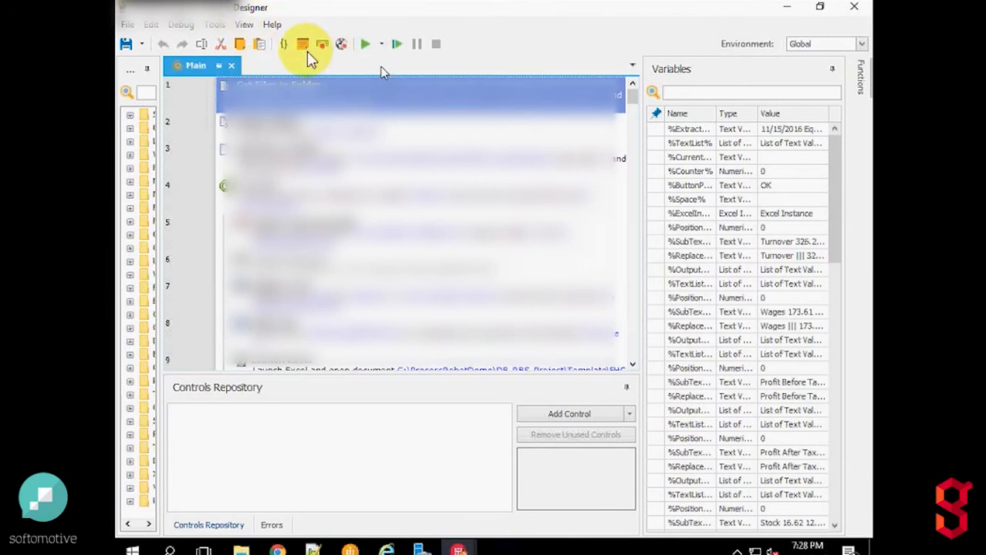
Step: Start the robot process from the Process Designer toolbar
{"action": "left_click", "coordinate": [364, 44]}
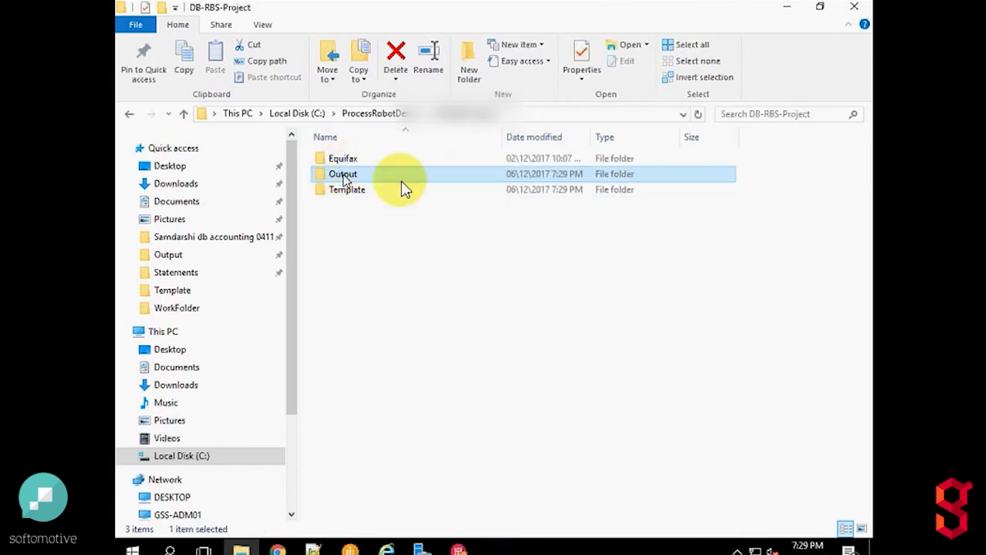
Step: Open a generated workbook in Output showing the 2013–2015 P&L figures
{"action": "double_click", "coordinate": [343, 174]}
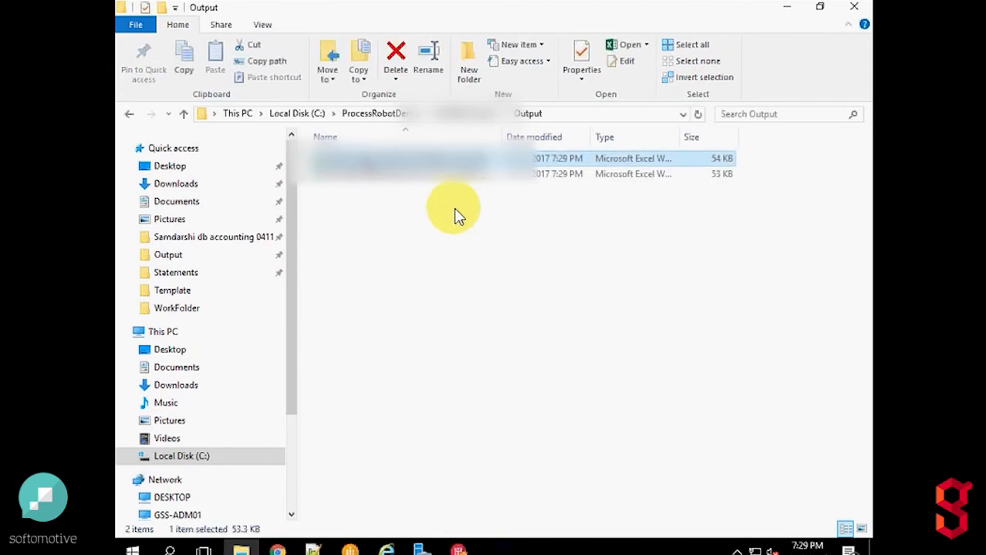
{"action": "double_click", "coordinate": [401, 158]}
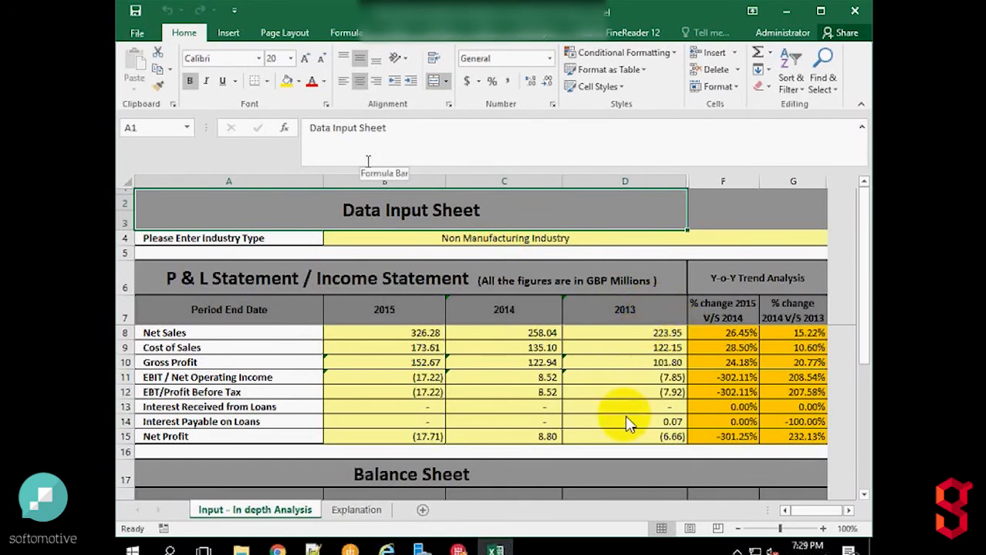
{"action": "mouse_move", "coordinate": [370, 447]}
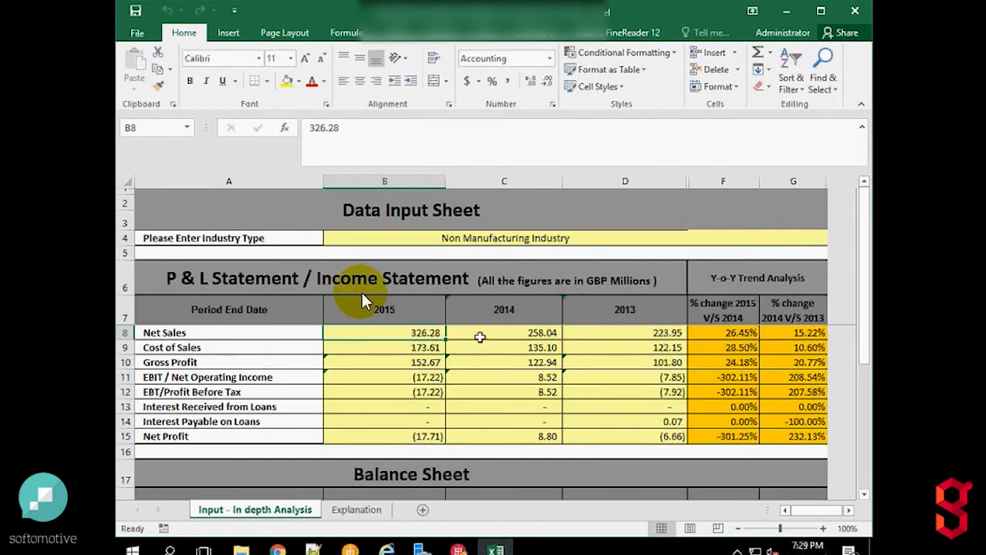
{"action": "left_click", "coordinate": [504, 333]}
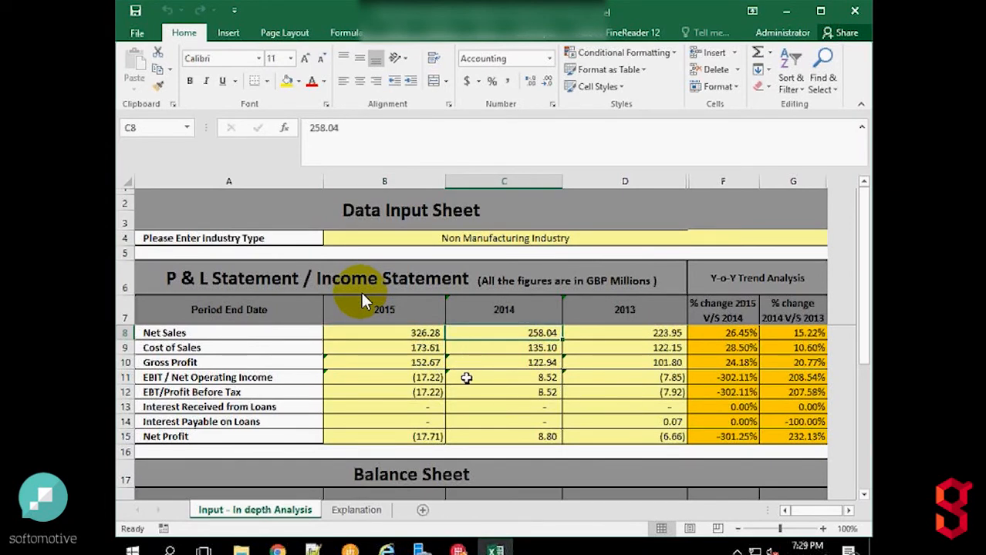
{"action": "scroll", "scroll_direction": "down", "scroll_amount": 3}
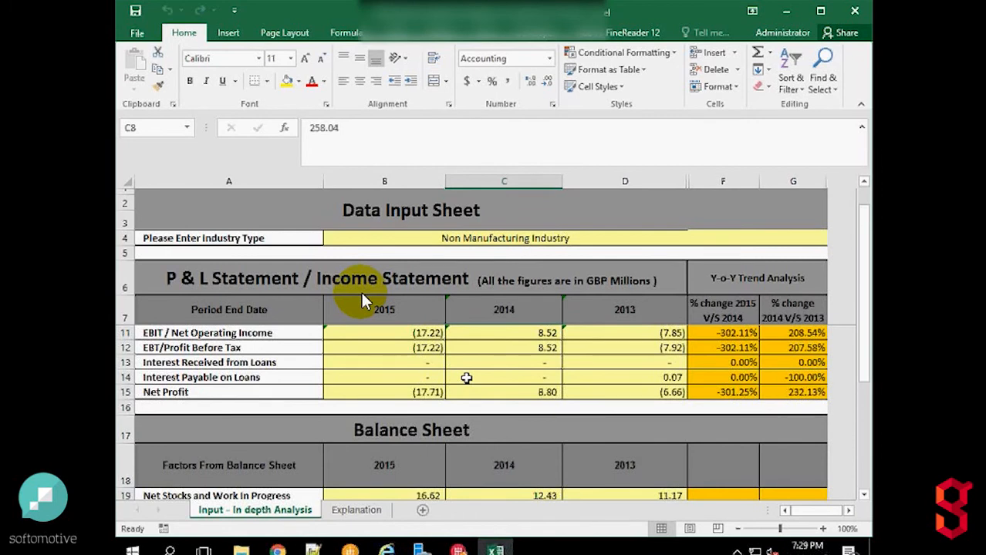
{"action": "scroll", "scroll_direction": "down", "scroll_amount": 3}
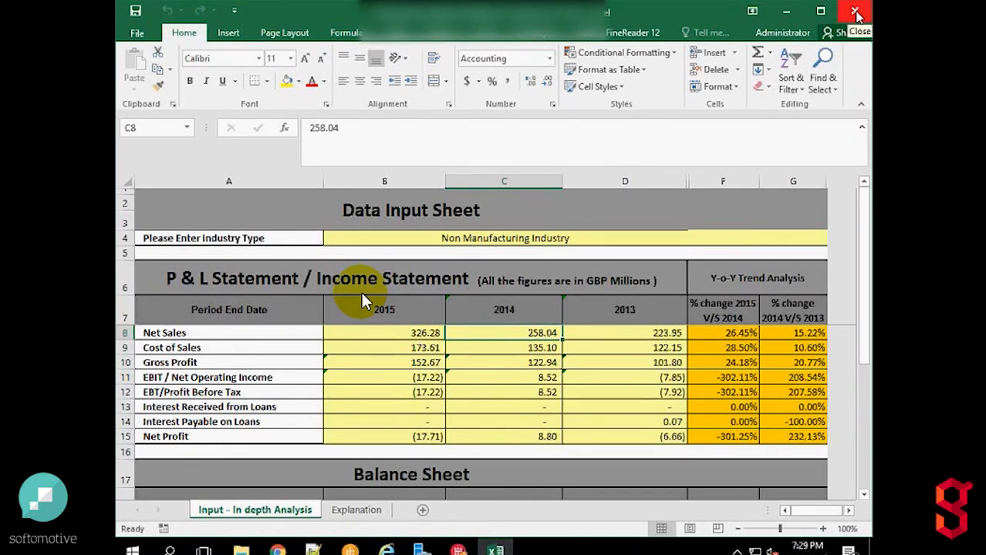
{"action": "mouse_move", "coordinate": [399, 388]}
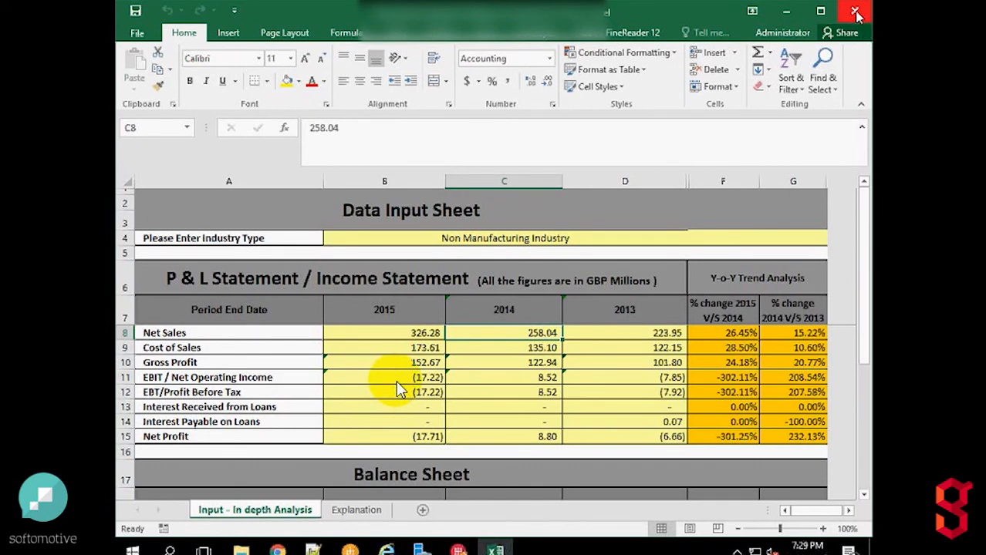
{"action": "mouse_move", "coordinate": [533, 478]}
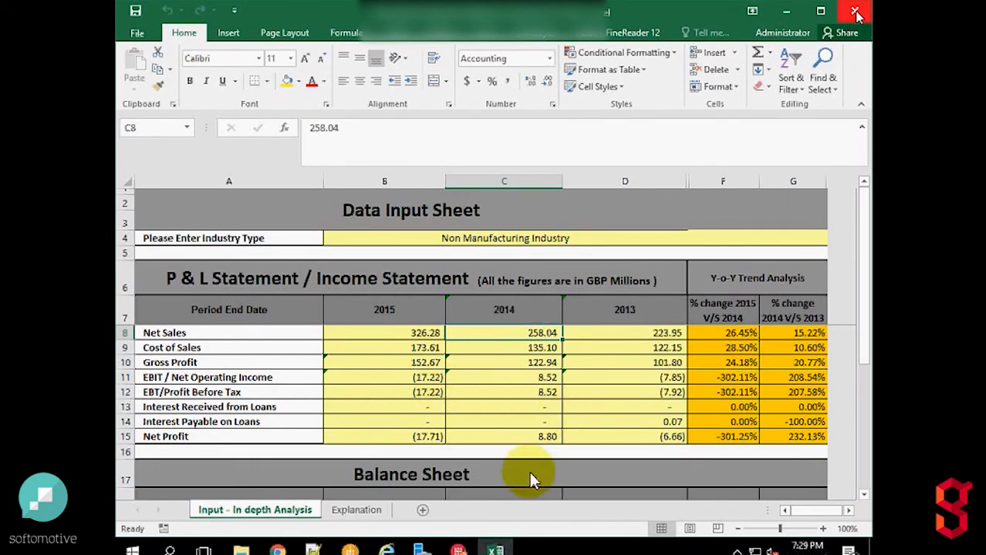
{"action": "mouse_move", "coordinate": [530, 451]}
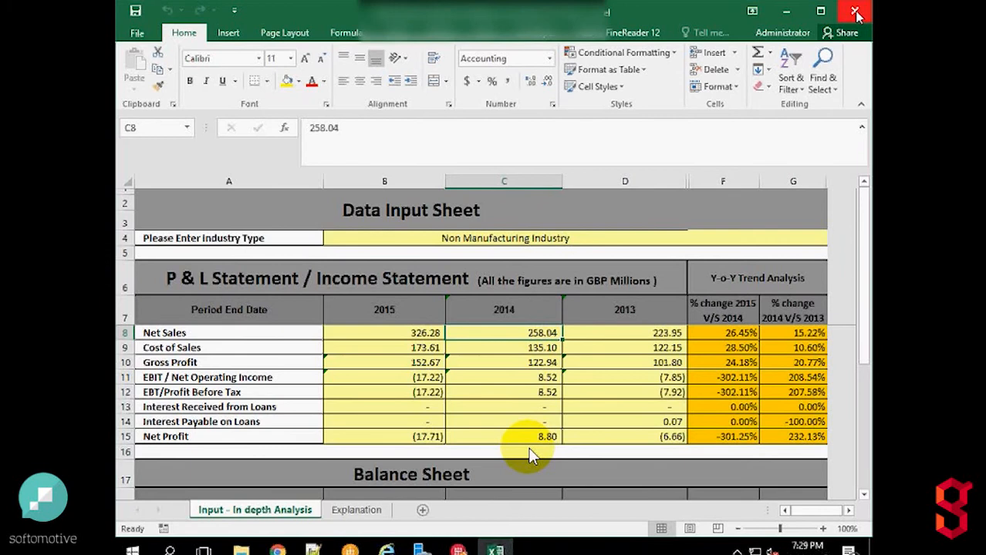
{"action": "mouse_move", "coordinate": [632, 471]}
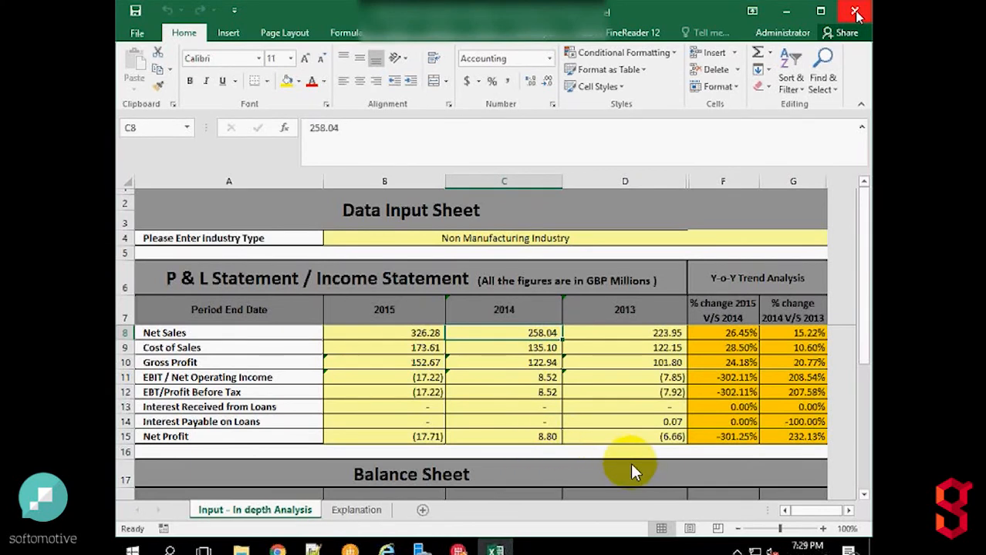